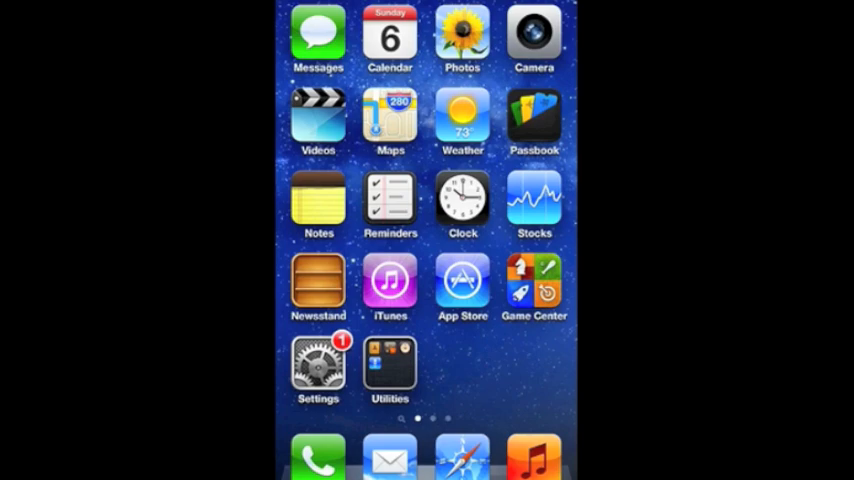
Step: Launch Settings from the home screen and browse down its main list
left_click(318, 370)
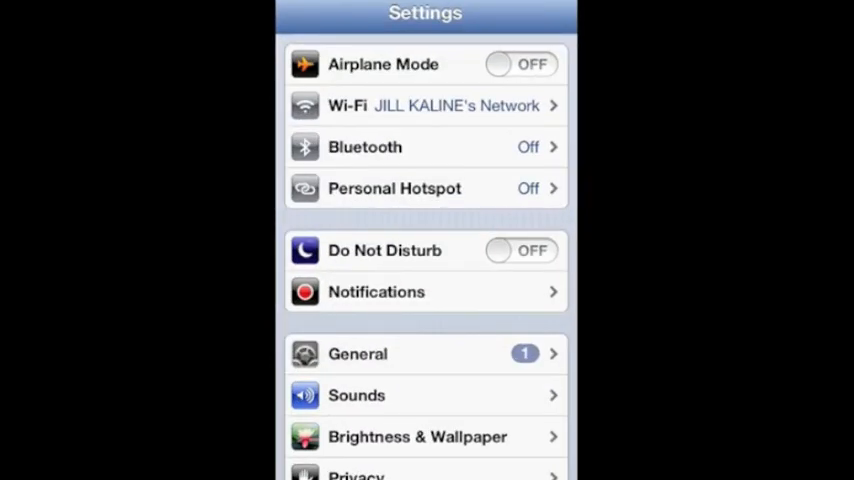
scroll("down", 3)
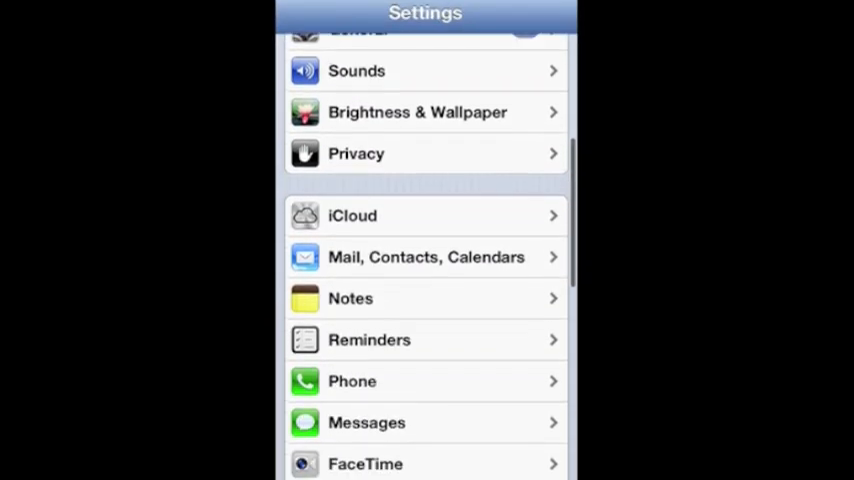
scroll("down", 3)
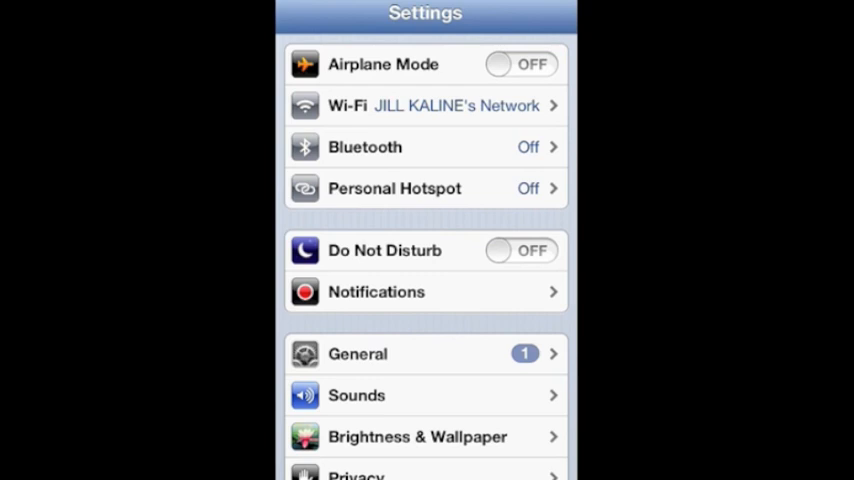
Step: Enter General and review the Cellular data options
left_click(424, 352)
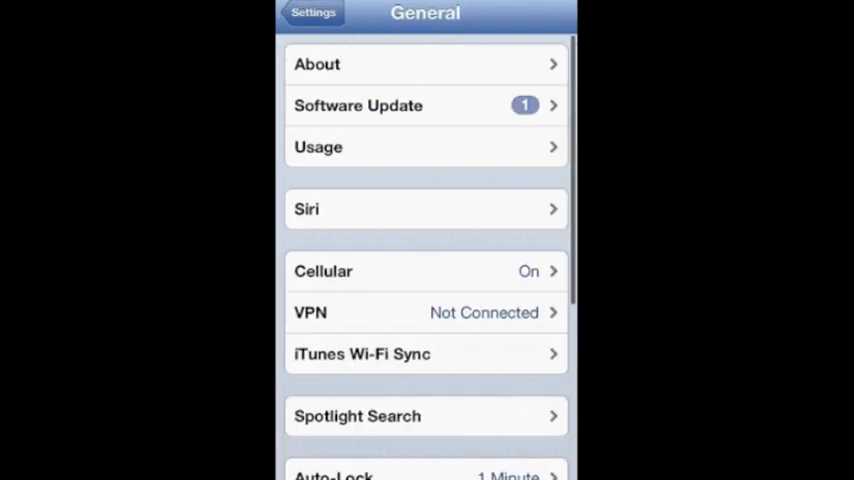
left_click(424, 104)
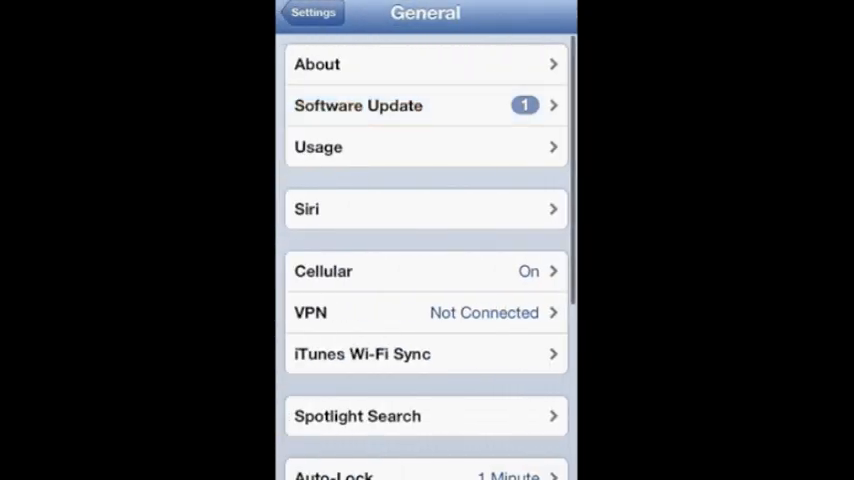
scroll("down", 3)
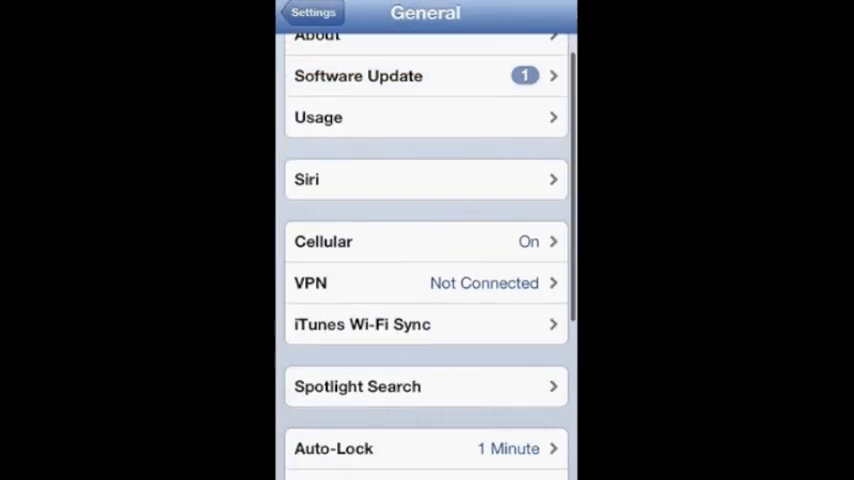
left_click(424, 180)
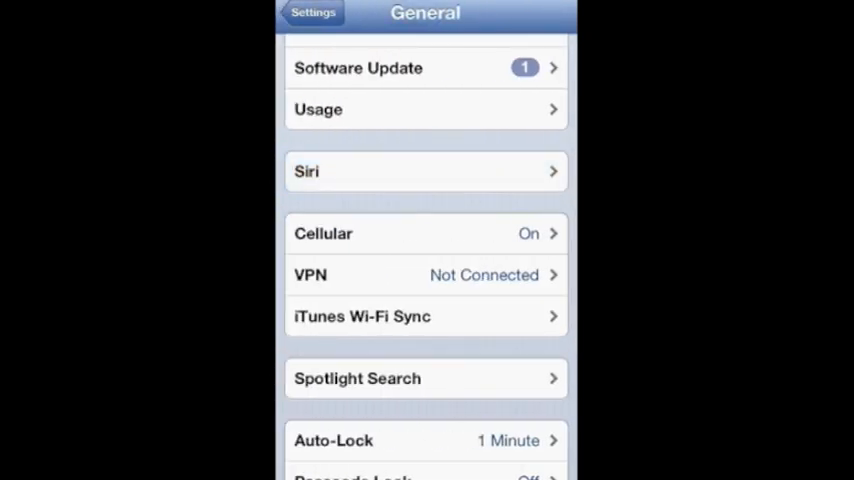
Step: Back in General, move down the list toward Accessibility
scroll("down", 3)
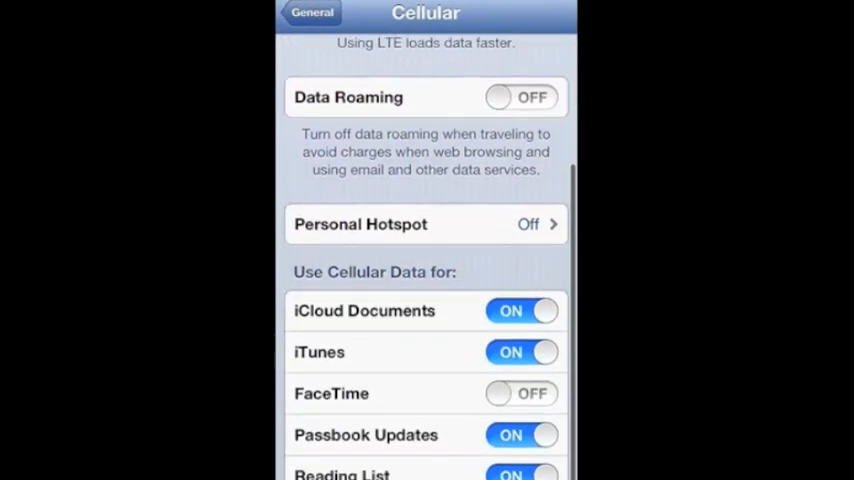
scroll("down", 3)
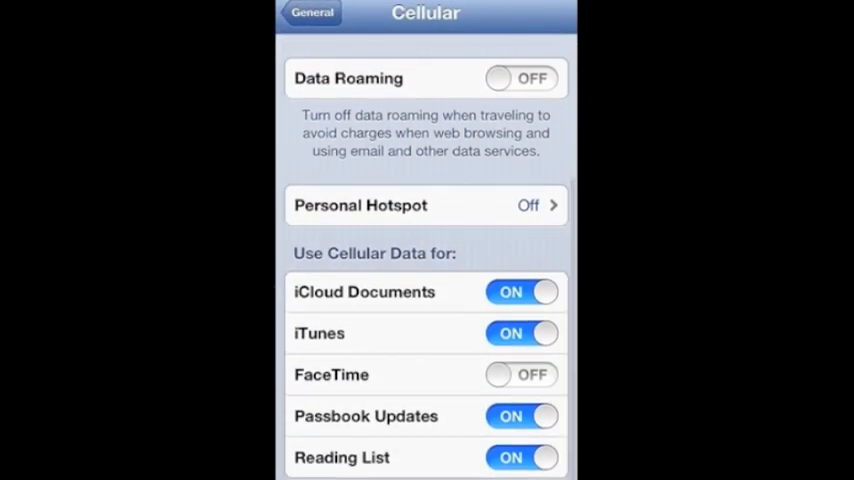
scroll("down", 3)
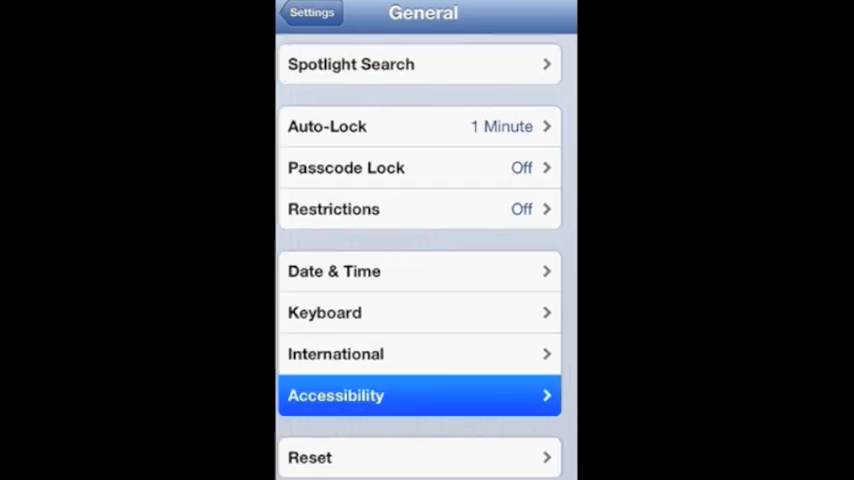
Step: In Accessibility, toggle Invert Colors on and back off
left_click(420, 396)
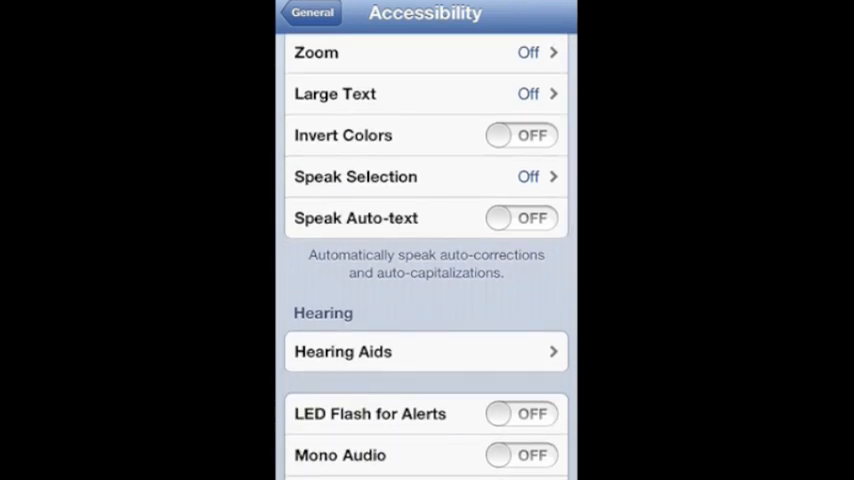
left_click(520, 136)
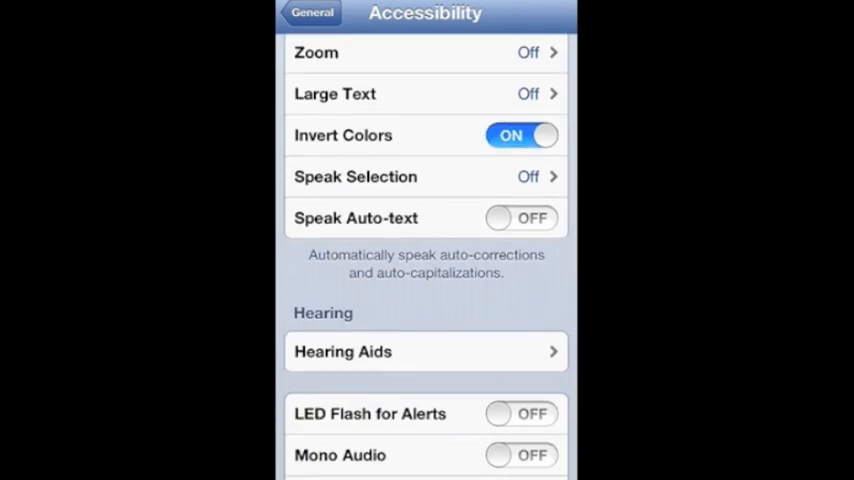
left_click(520, 136)
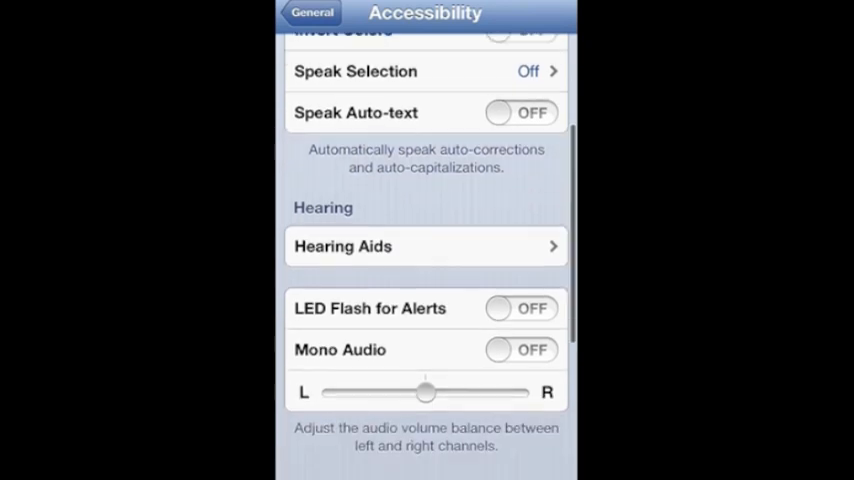
Step: Move down to AssistiveTouch and switch it on, showing its floating button
scroll("down", 3)
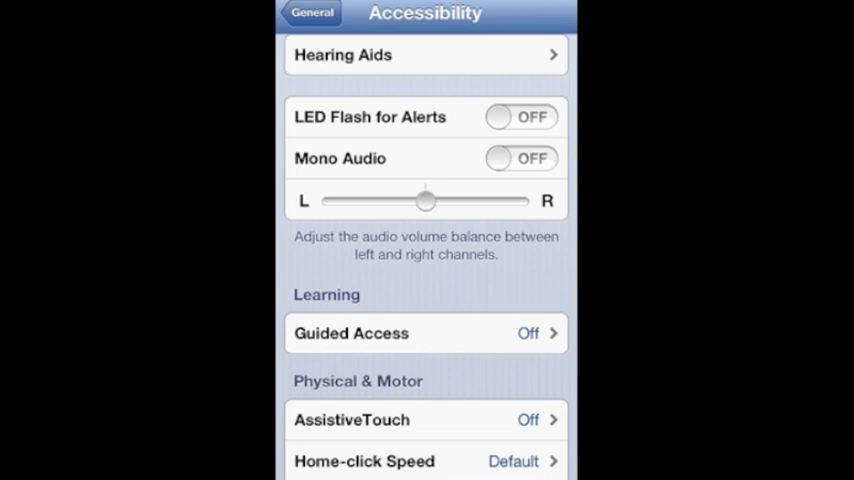
scroll("down", 3)
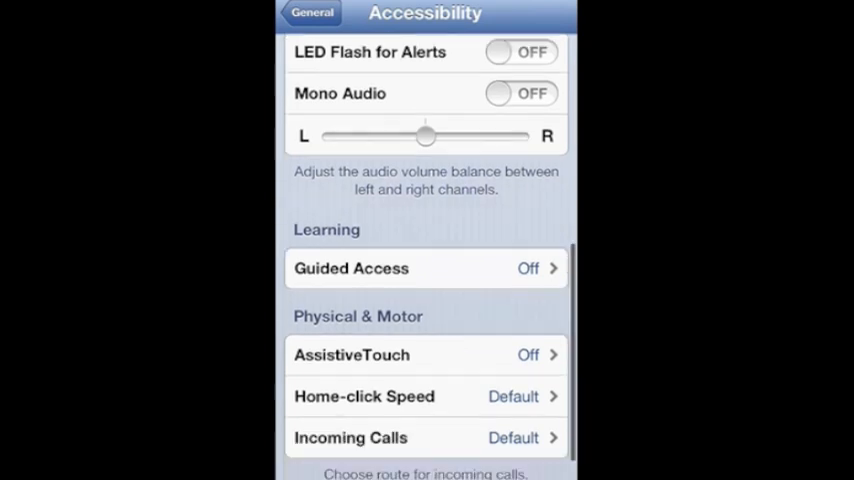
scroll("down", 3)
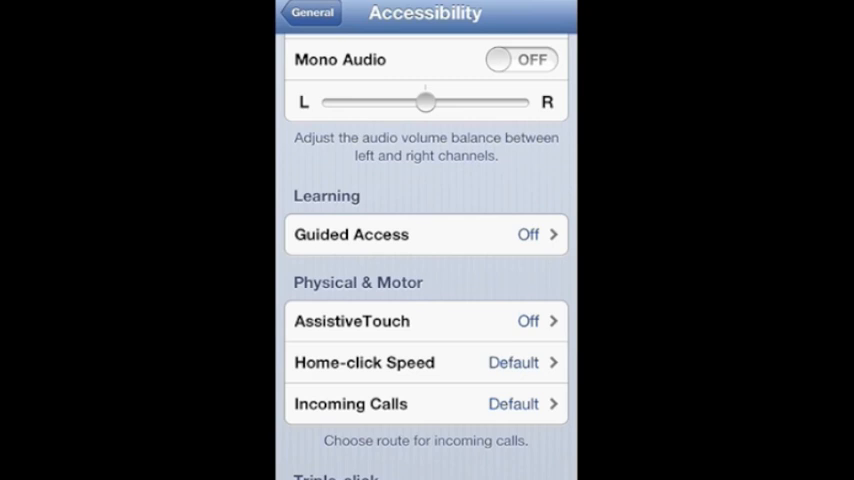
scroll("down", 3)
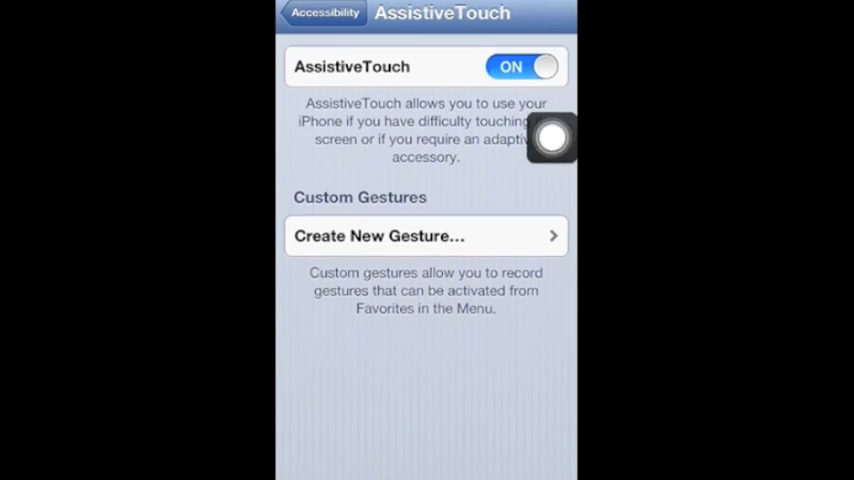
Step: Try the AssistiveTouch floating menu, then switch AssistiveTouch off and view Hearing and Learning
left_click(550, 136)
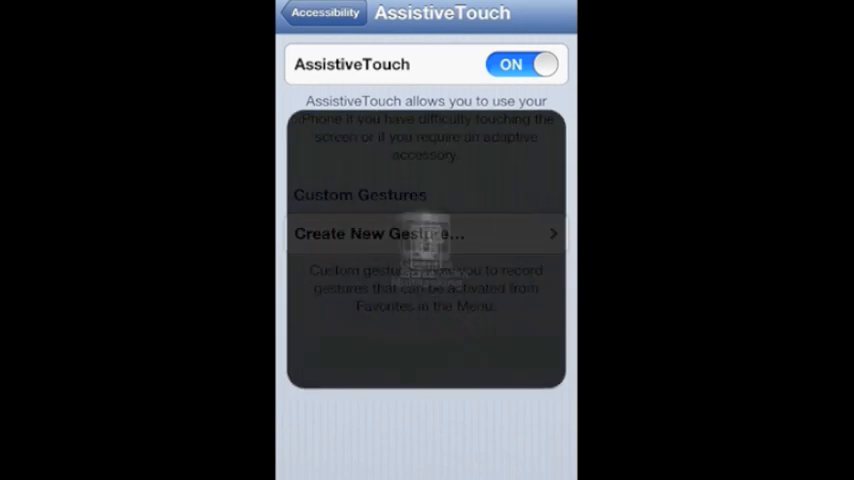
left_click(424, 244)
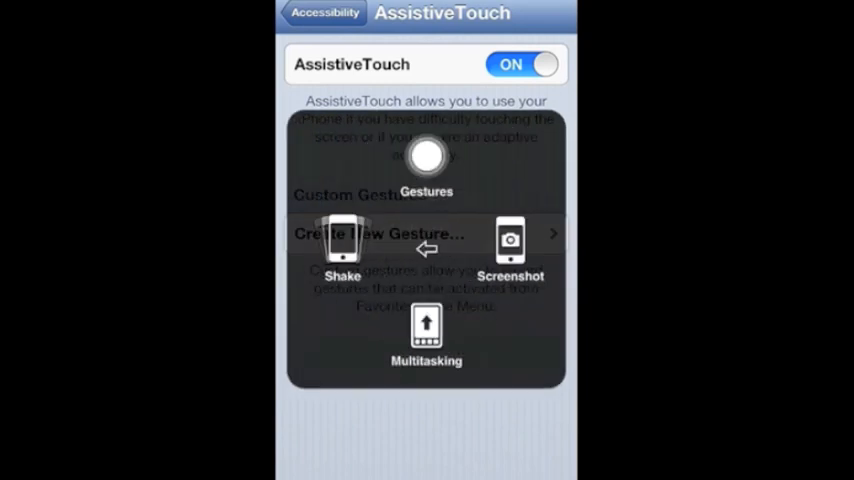
left_click(524, 64)
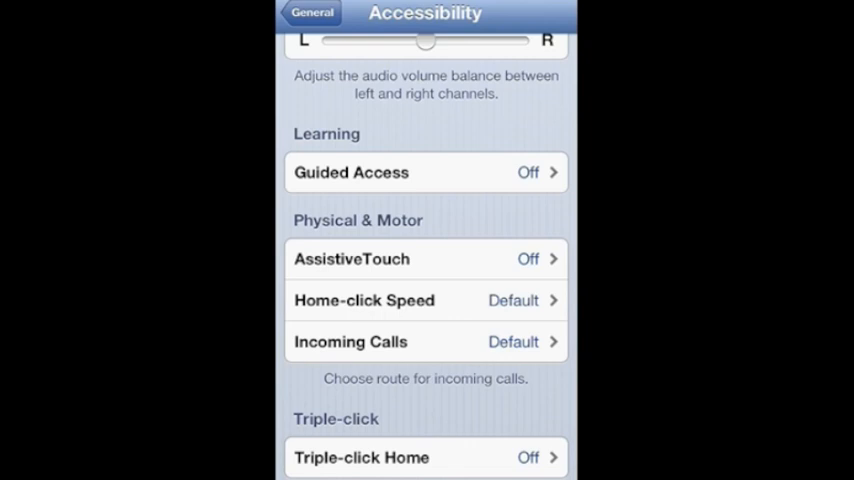
scroll("down", 3)
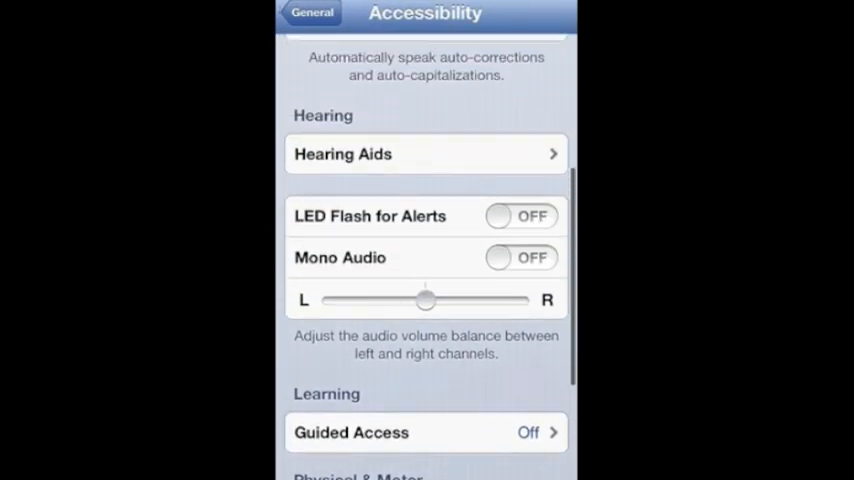
Step: Leave General, review the Do Not Disturb options, and land on Notifications
left_click(312, 12)
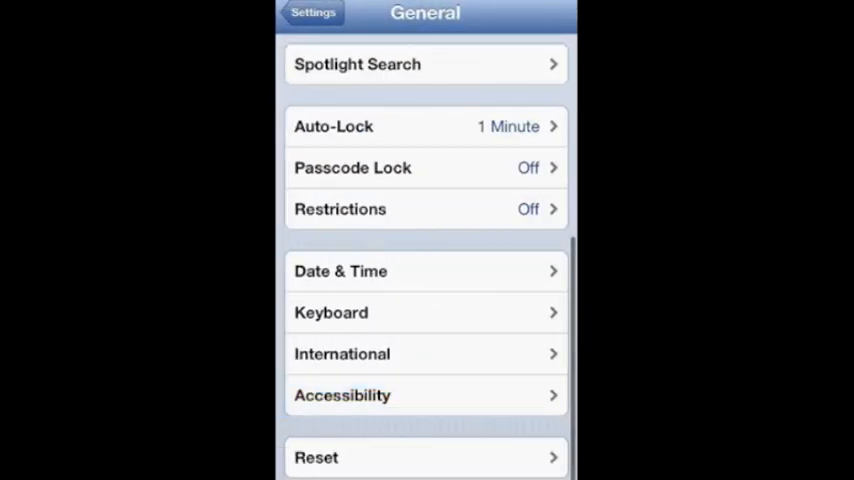
scroll("down", 3)
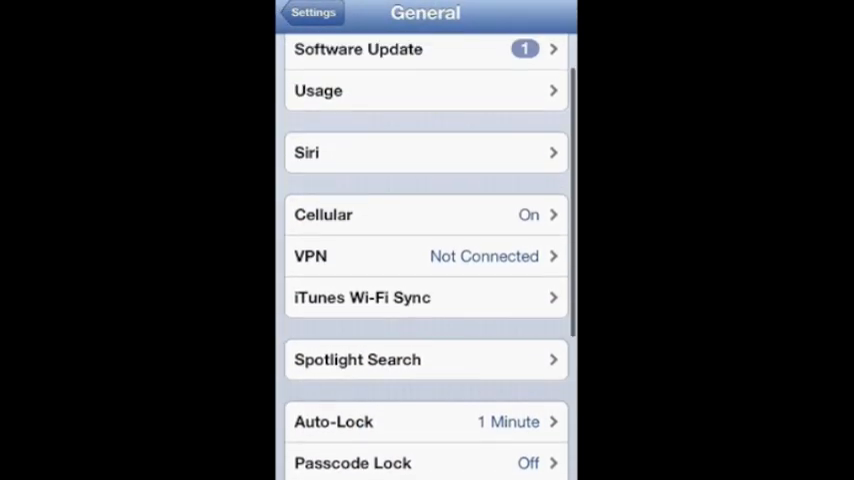
scroll("down", 3)
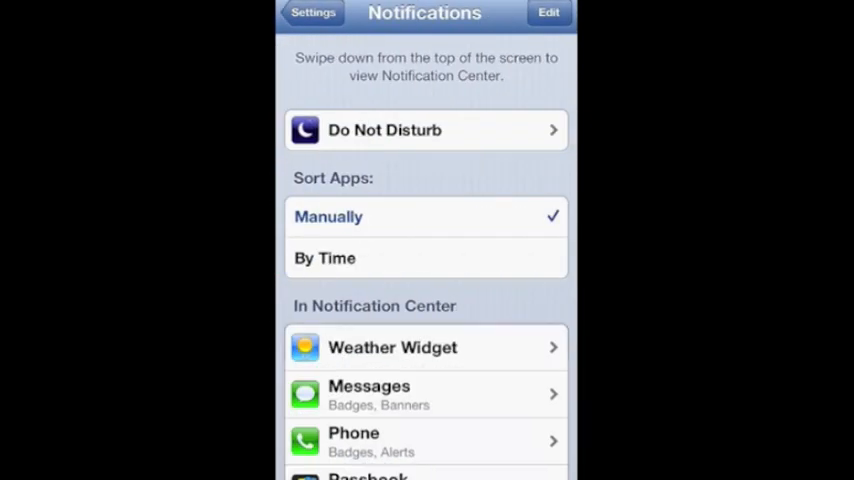
left_click(424, 130)
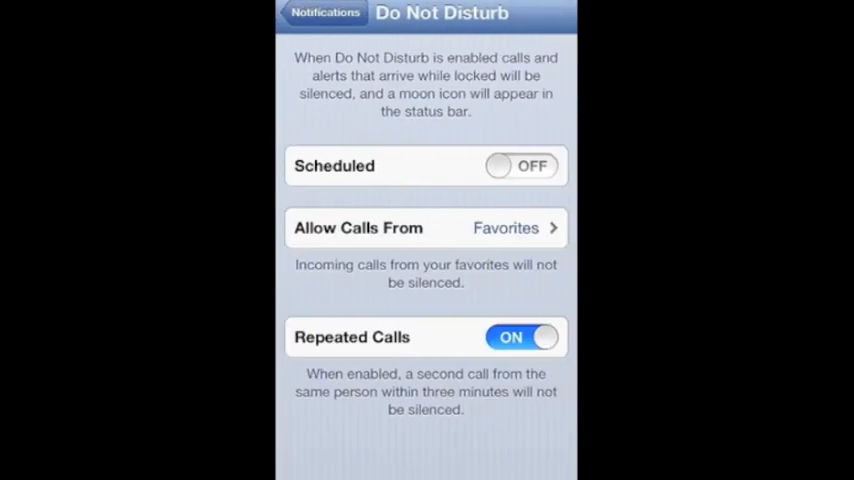
left_click(520, 166)
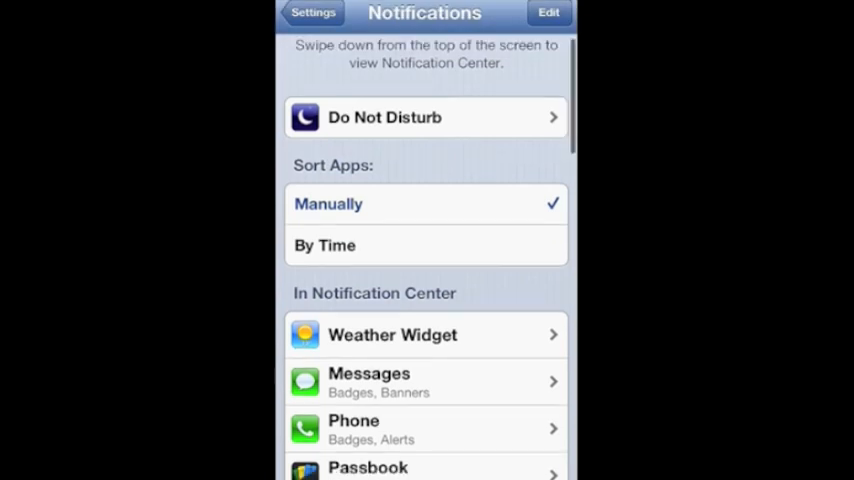
Step: Reorder Notification Center so Weather Widget sits below Share Widget
scroll("down", 3)
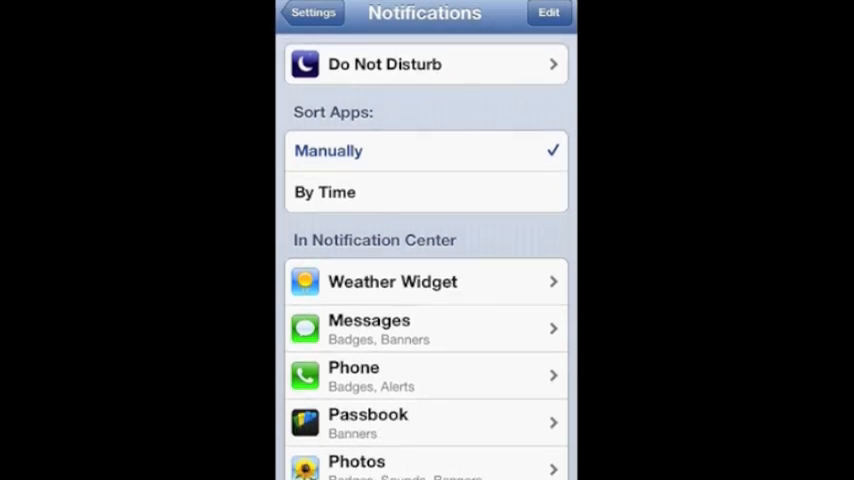
scroll("down", 3)
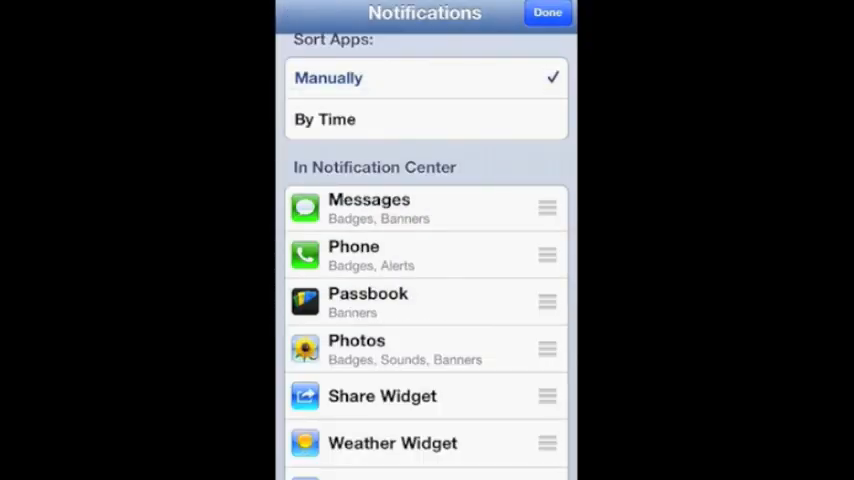
left_click_drag(548, 444, 548, 208)
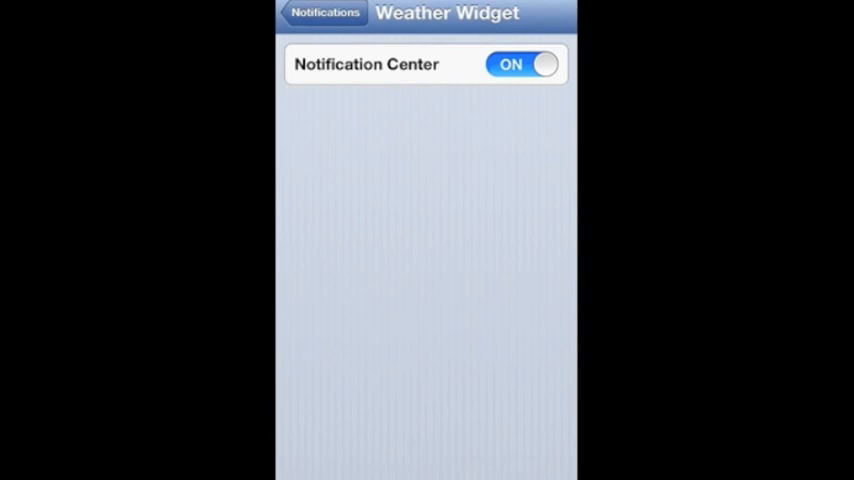
Step: Return from Weather Widget to the main Settings list near General and iCloud
left_click(324, 12)
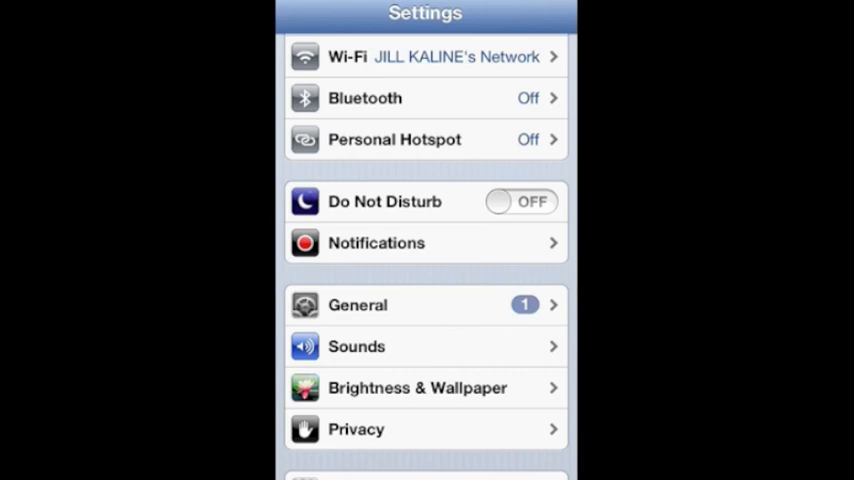
scroll("down", 3)
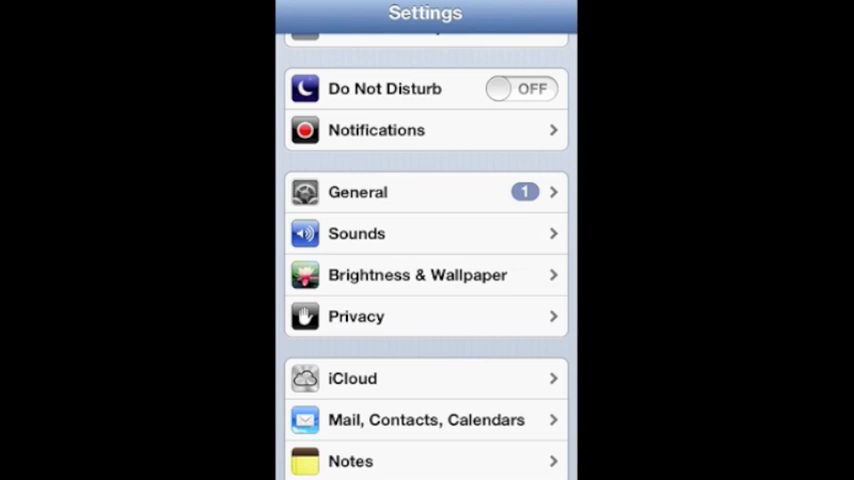
left_click(356, 316)
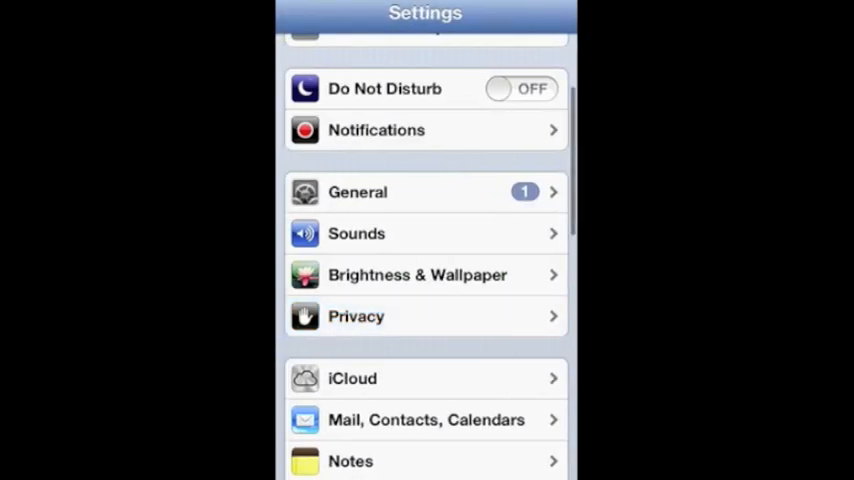
scroll("down", 3)
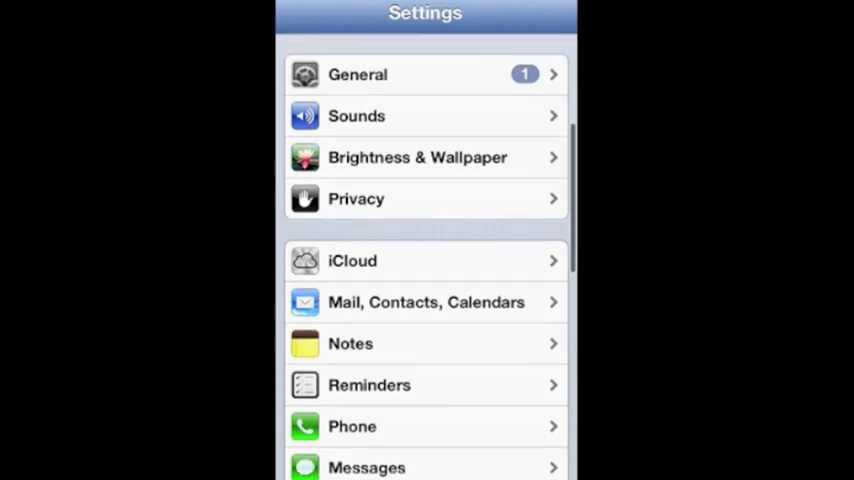
Step: Move down the Settings list and enter iCloud to see which apps sync
scroll("down", 3)
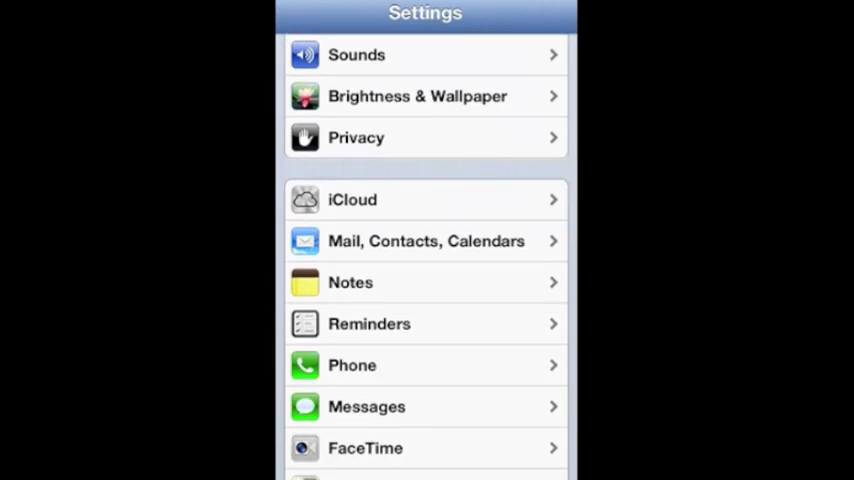
scroll("down", 3)
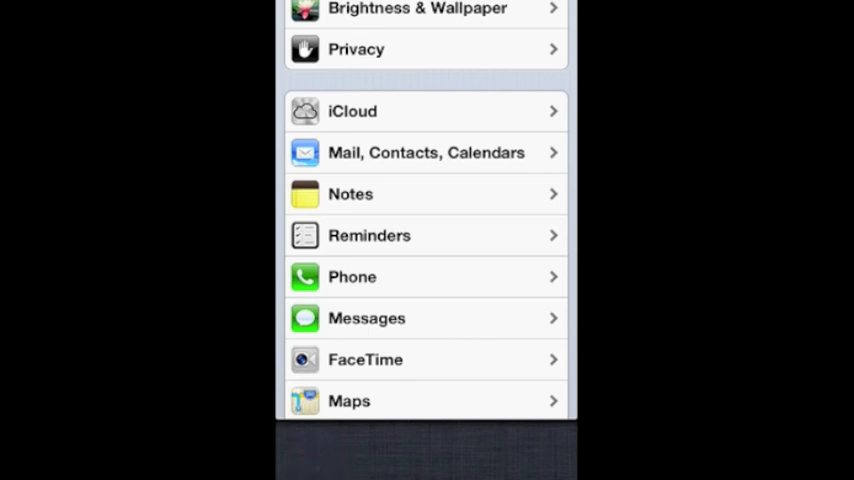
scroll("down", 3)
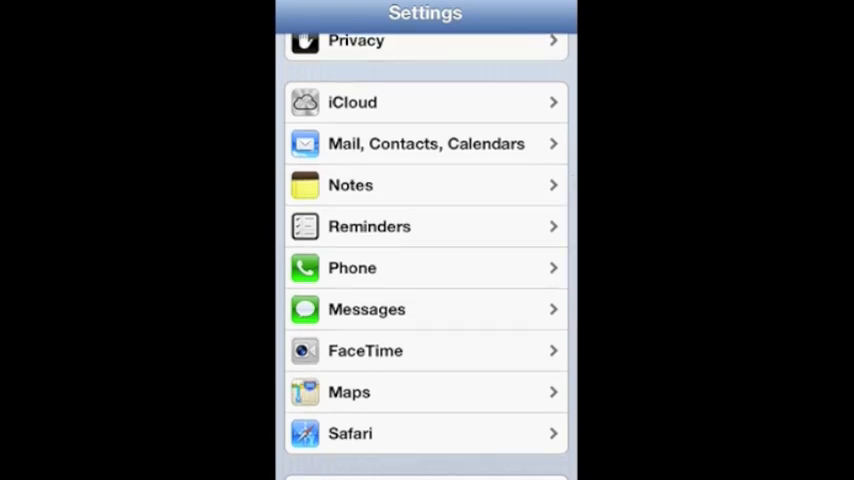
left_click(424, 144)
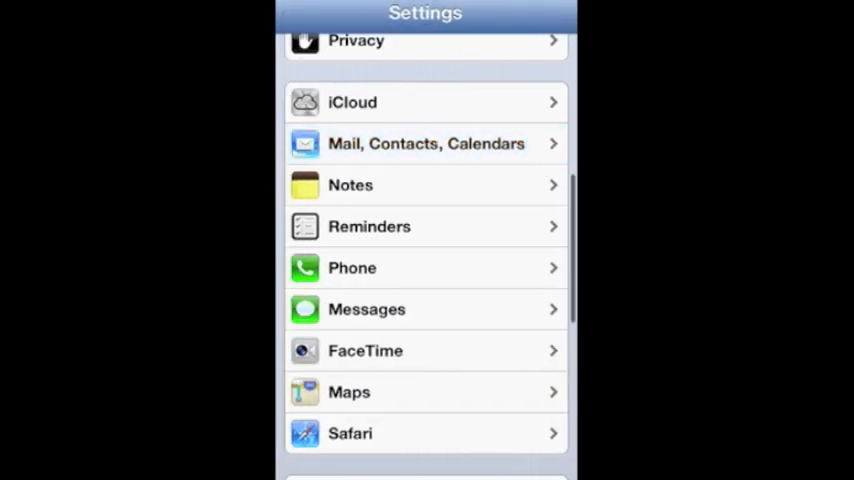
left_click(424, 102)
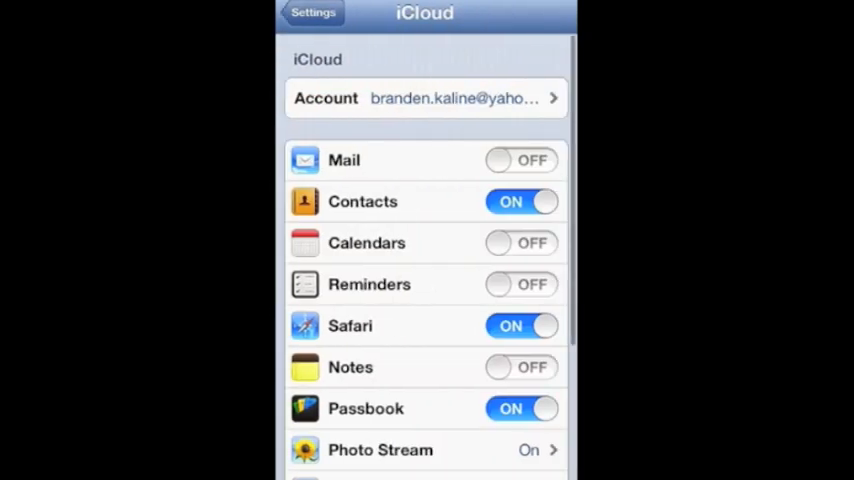
Step: Leave iCloud and continue down the main list past Safari to iTunes & App Stores
scroll("down", 3)
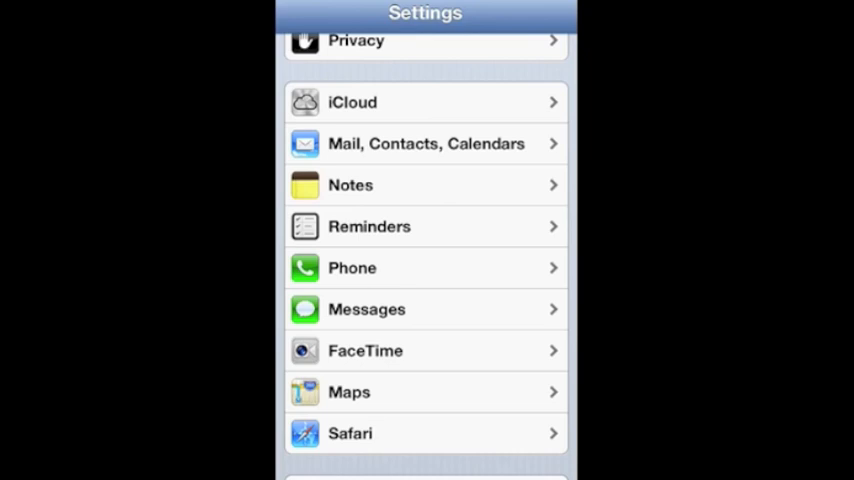
scroll("down", 3)
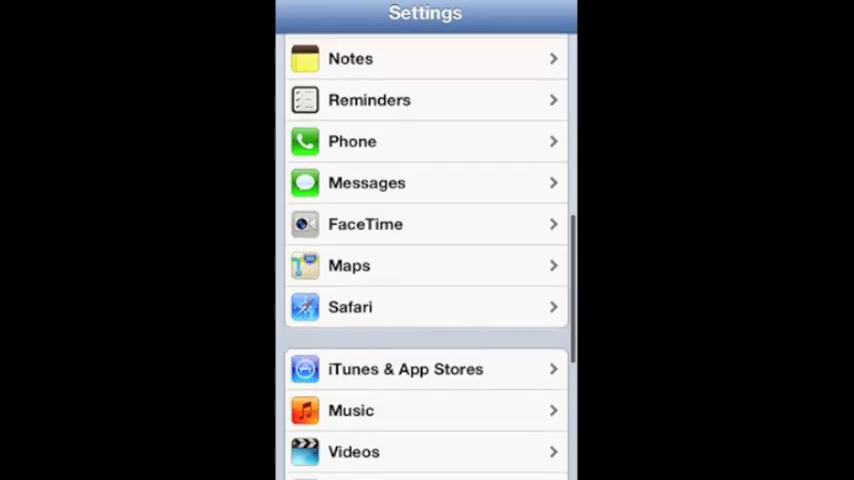
Step: Browse further down Settings, then pull down Notification Center showing weather and no new notifications
scroll("down", 3)
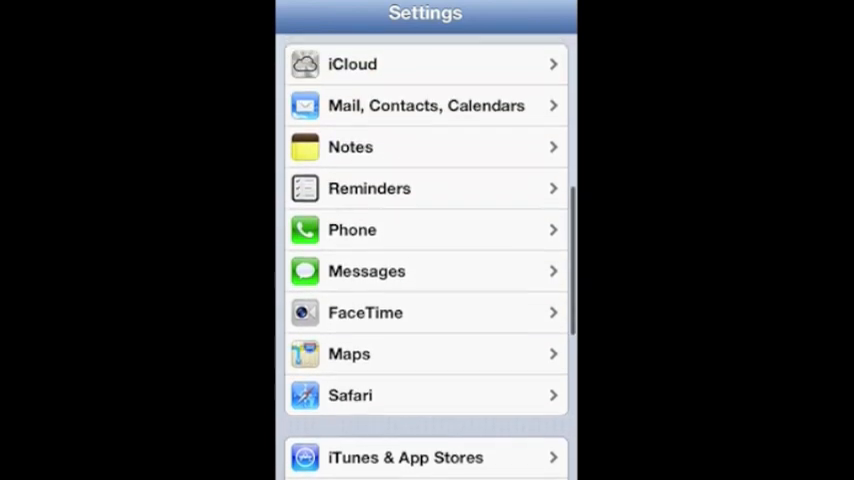
scroll("down", 3)
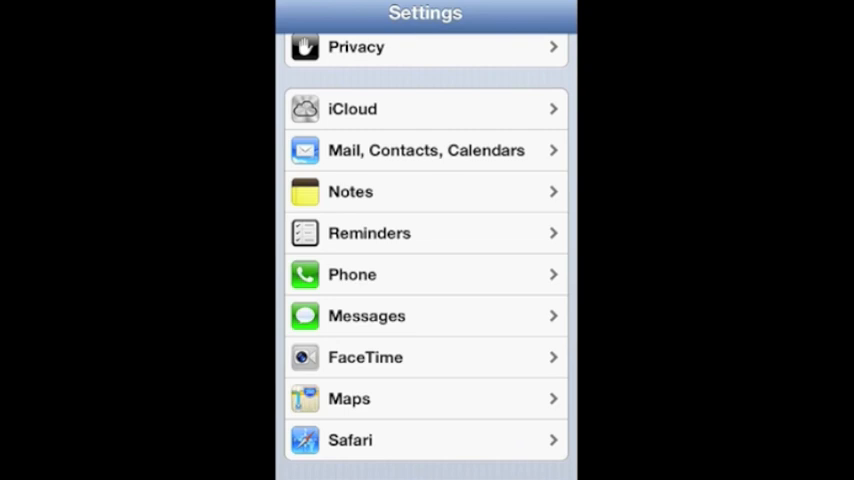
scroll("down", 3)
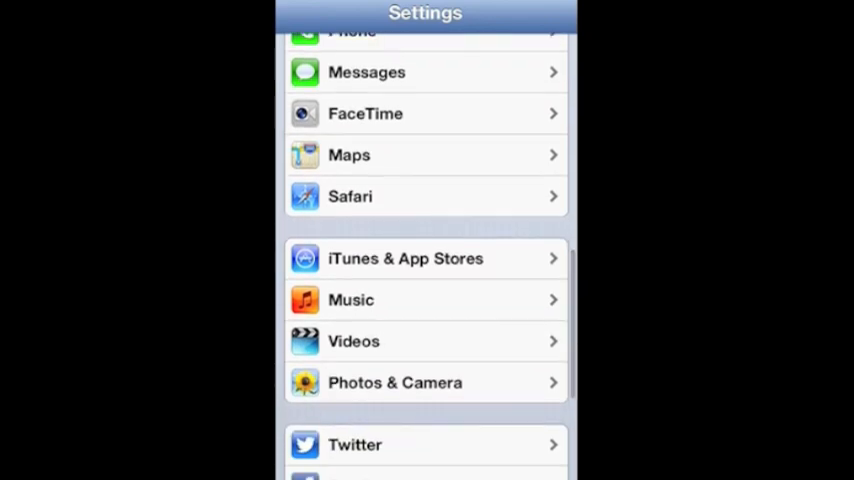
scroll("down", 3)
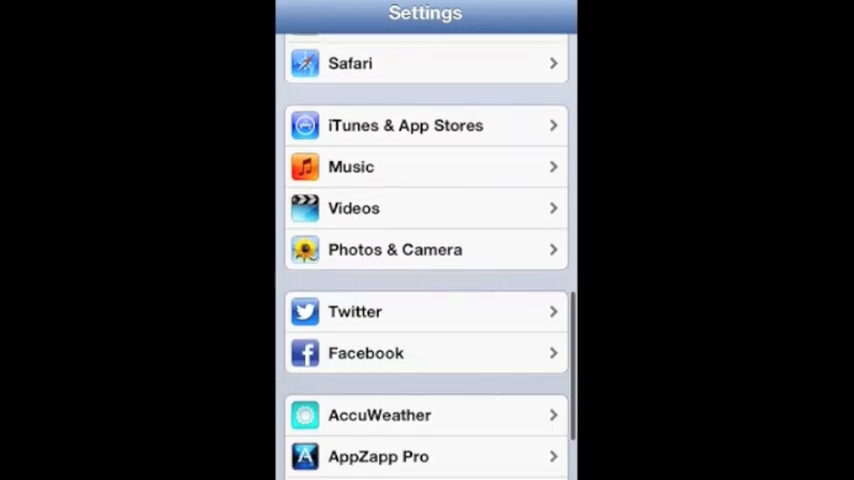
left_click(424, 312)
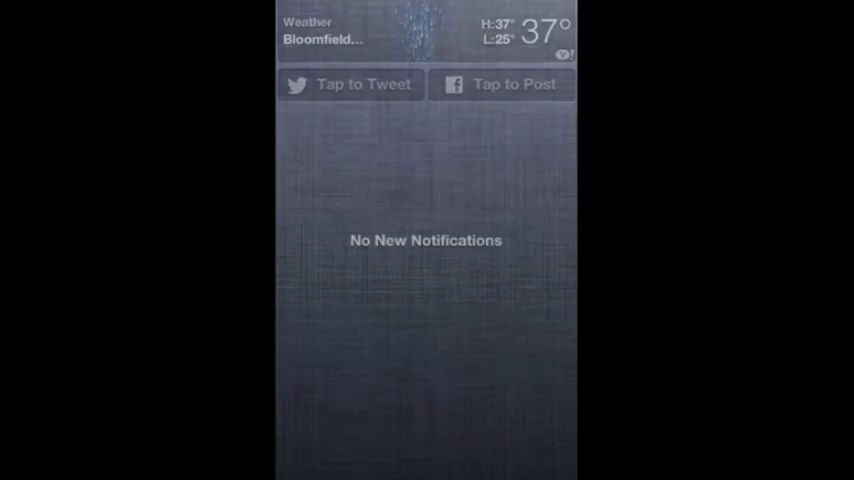
Step: Dismiss Notification Center and land back on the home screen
left_click(502, 84)
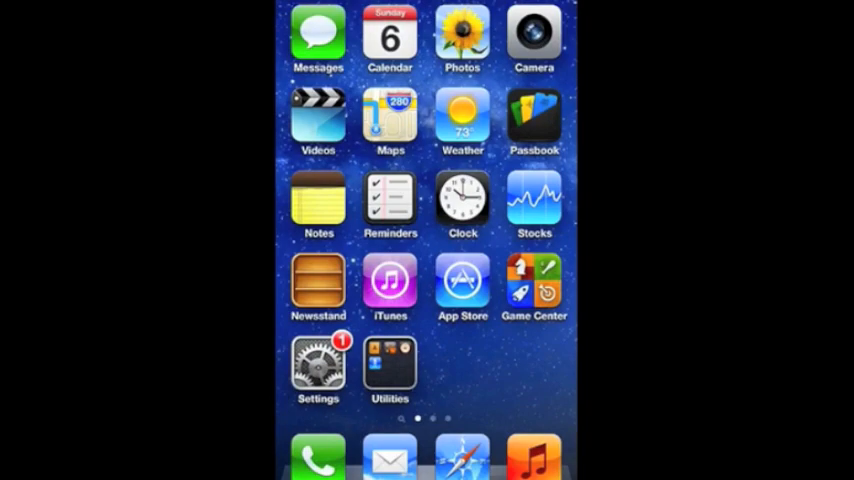
left_click(390, 200)
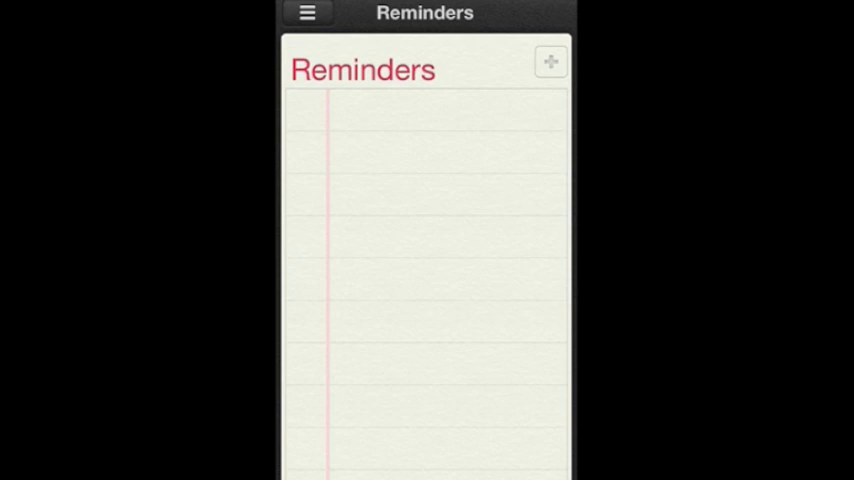
key("home")
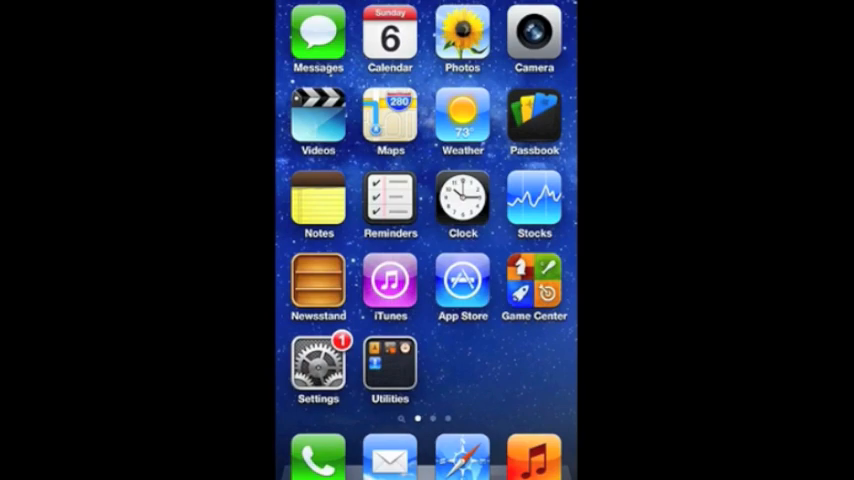
Step: Lock the phone to the lock screen, then slide to unlock it again
left_click(462, 280)
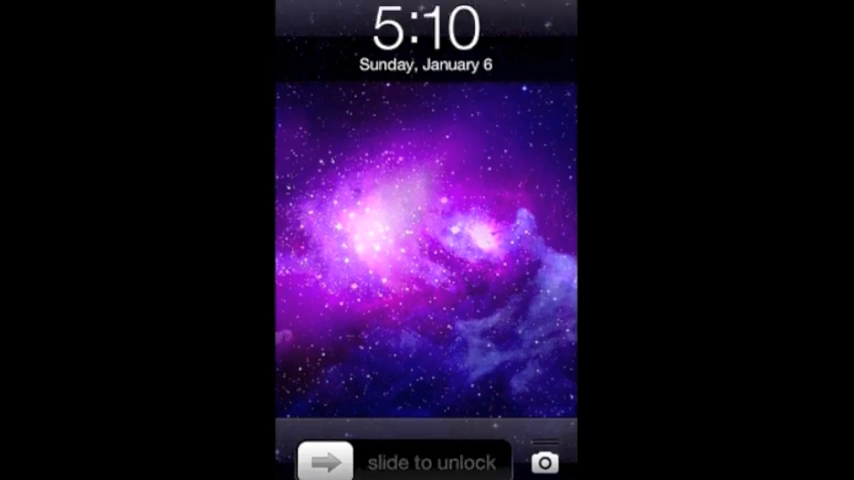
left_click_drag(324, 460, 482, 460)
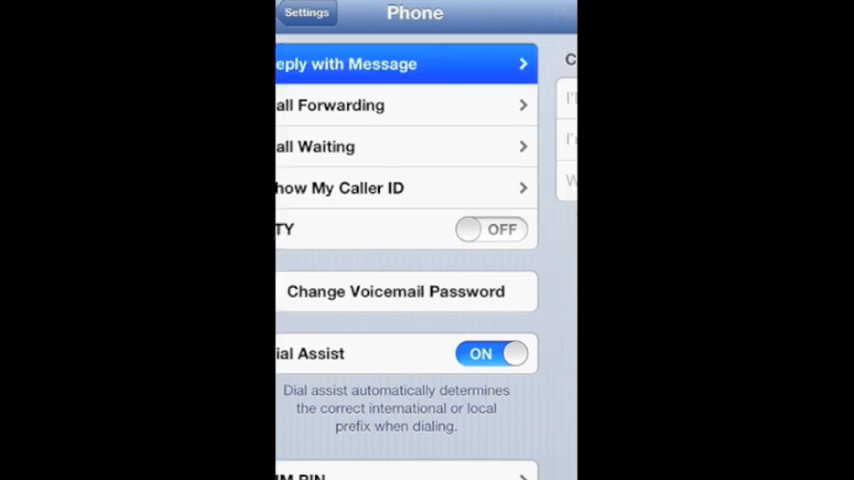
Step: View the three canned Reply with Message responses, then return to the home screen
left_click(404, 64)
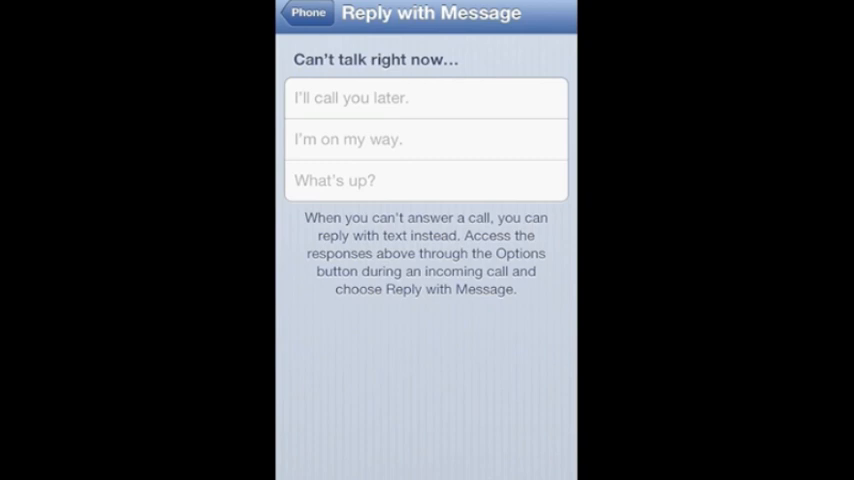
left_click(308, 12)
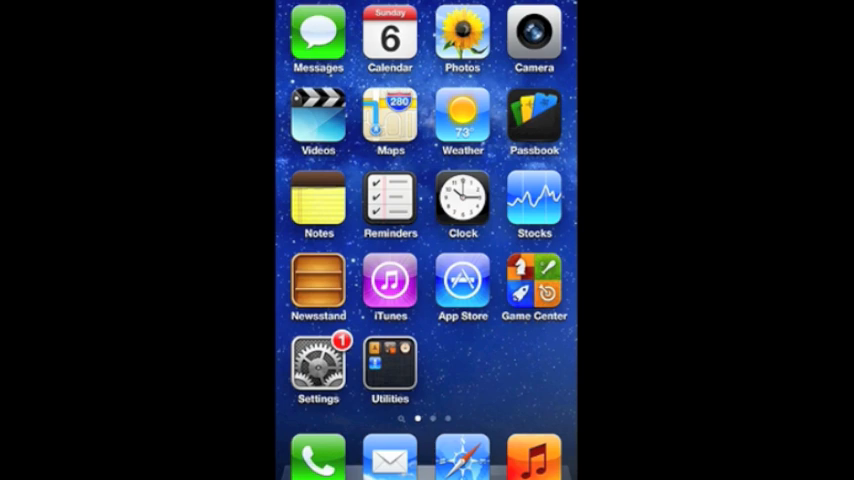
left_click(390, 118)
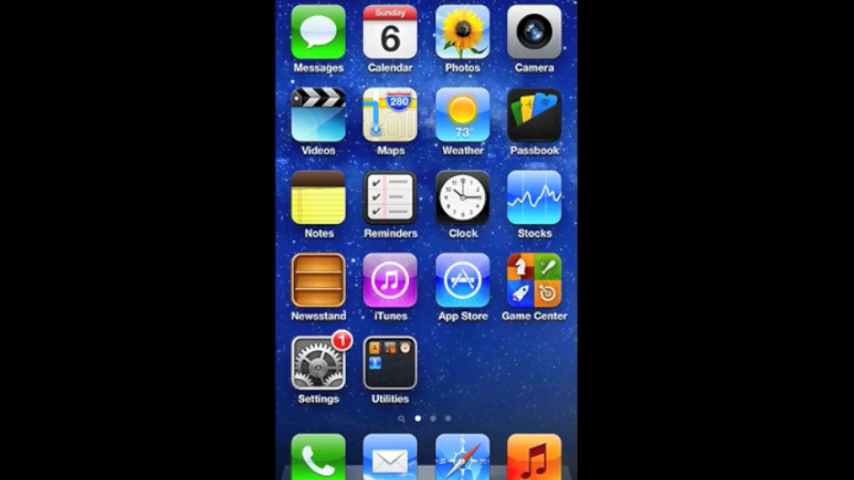
Step: Rearrange icons so Game Center, Settings and Utilities share a row with App Store and iTunes below
left_click(462, 284)
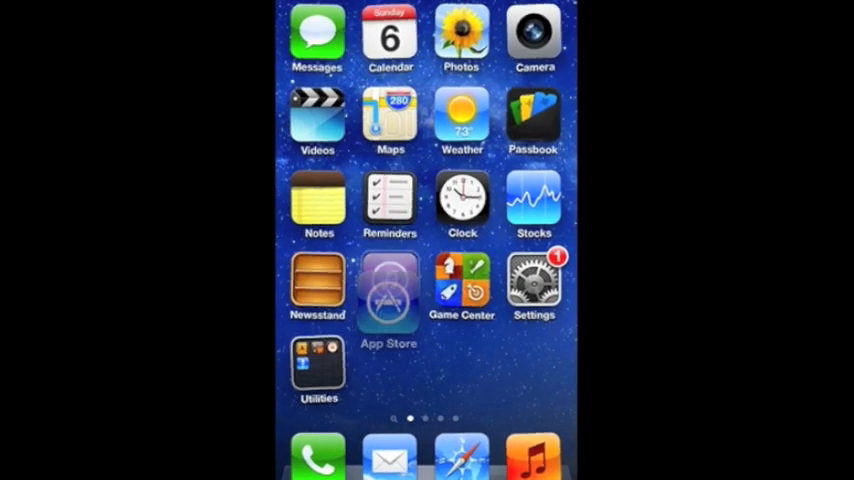
left_click(388, 290)
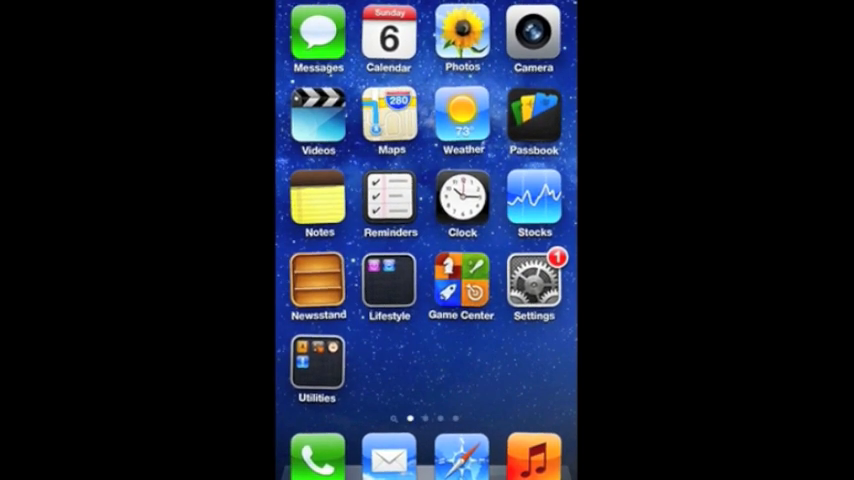
left_click(388, 284)
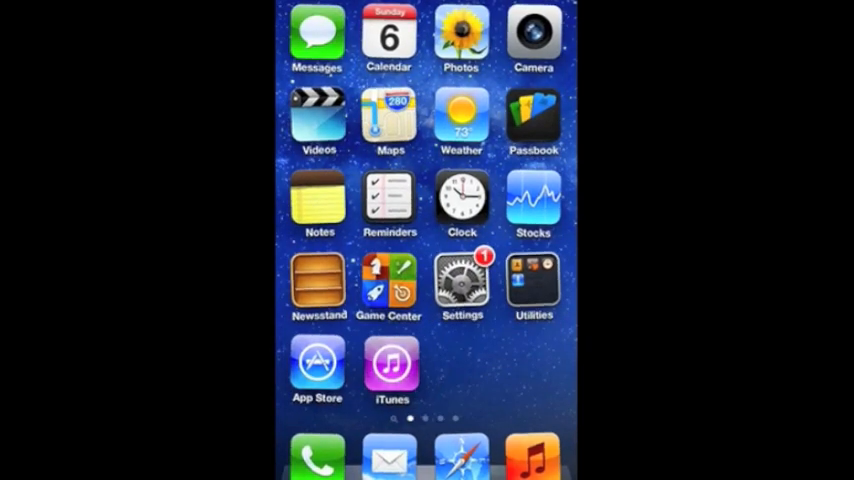
left_click(392, 364)
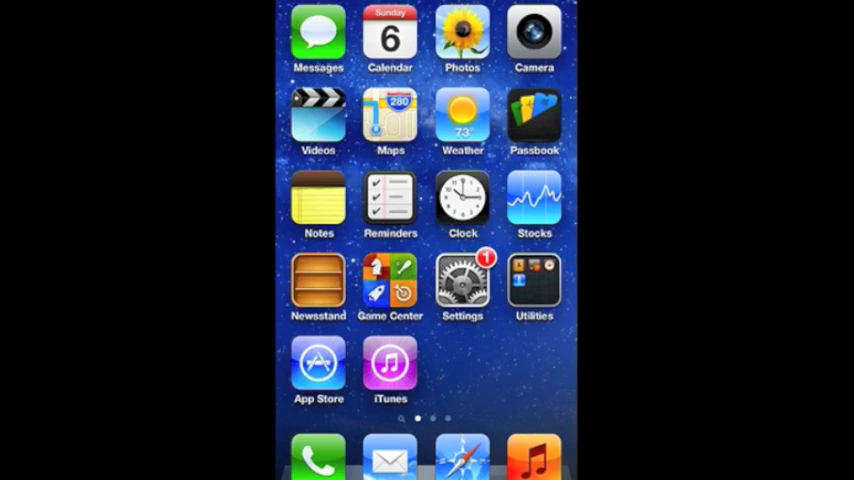
Step: Hold the Home button to bring up Siri's prompt
key("home")
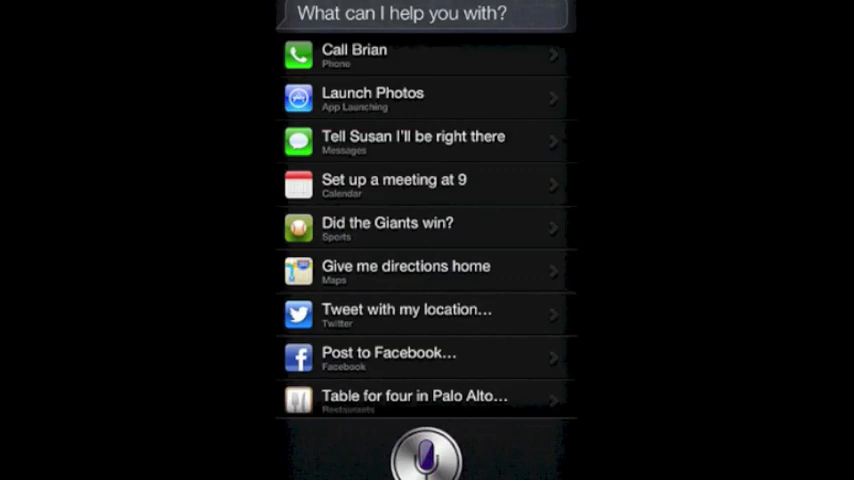
Step: Scroll Siri's example list to movie times, Norah Jones, stocks, alarms and notes
scroll("down", 3)
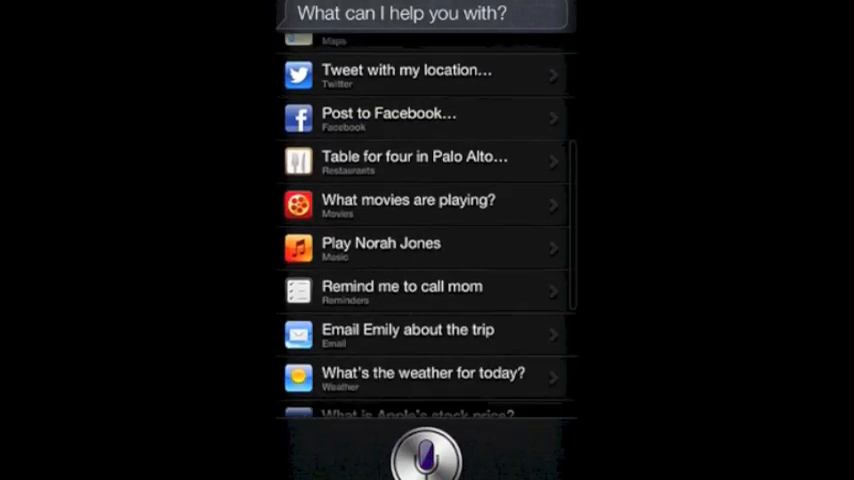
scroll("down", 3)
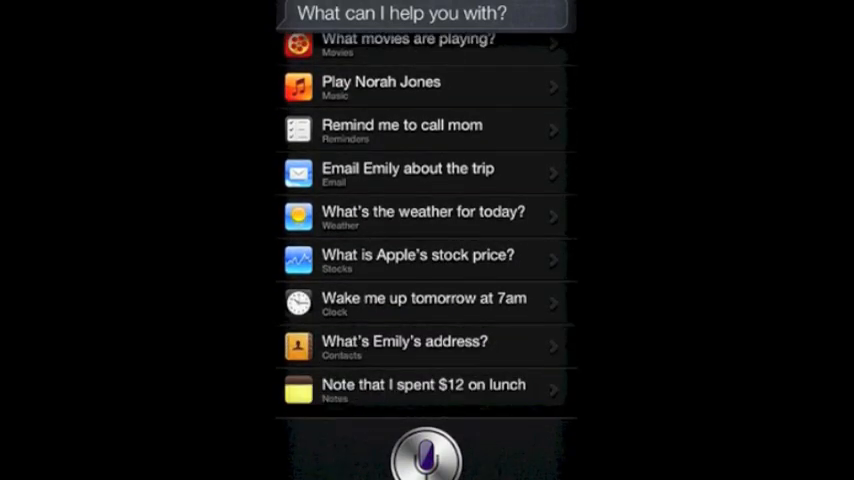